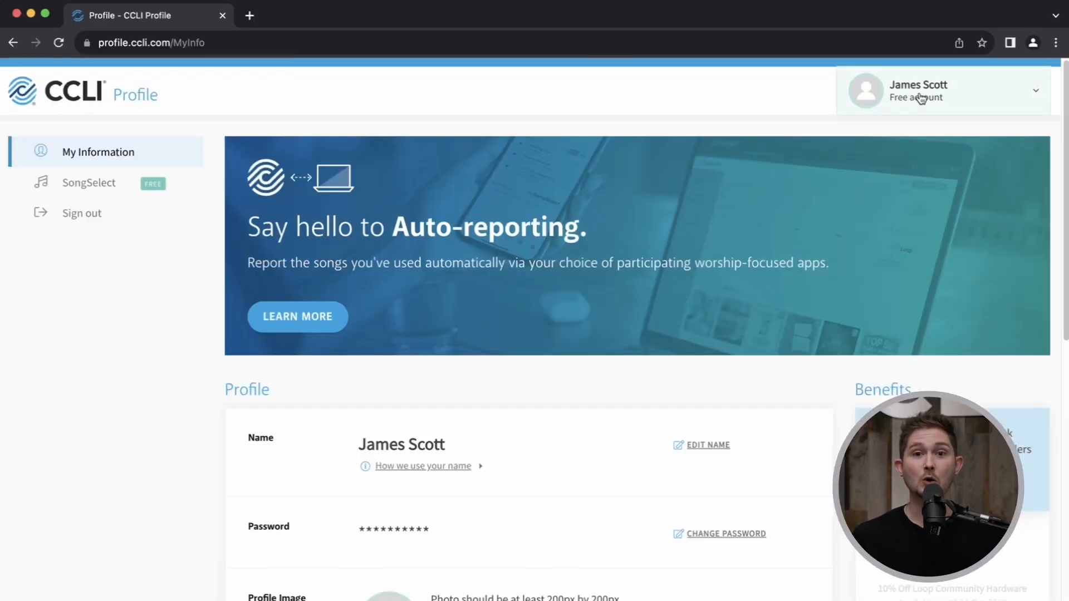
mouse_move(115, 190)
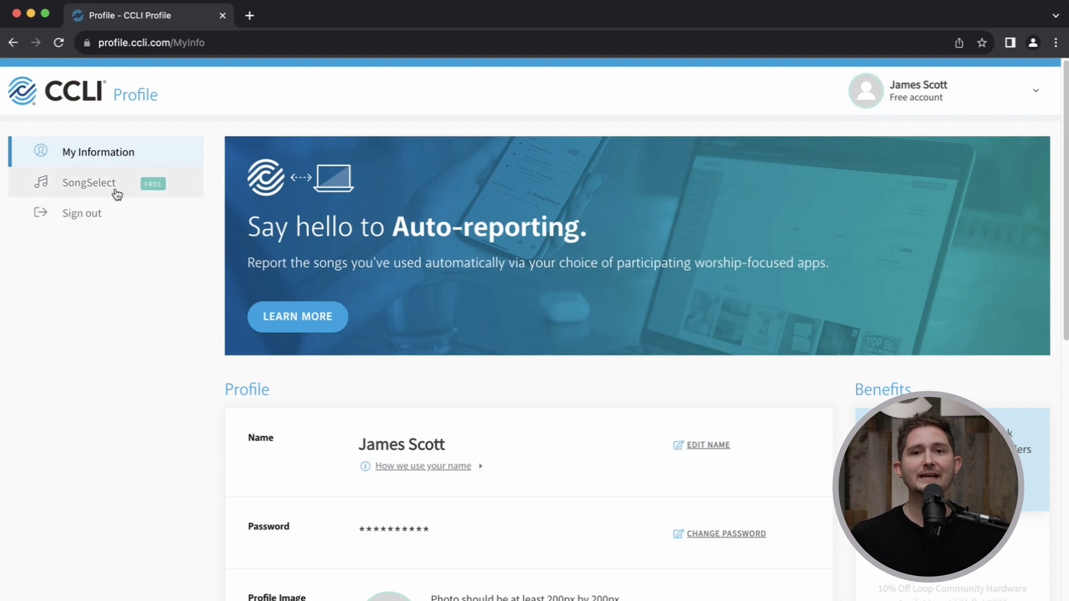
Step: Open SongSelect from the profile sidebar and show its Public Domain Songs catalogue
left_click(89, 182)
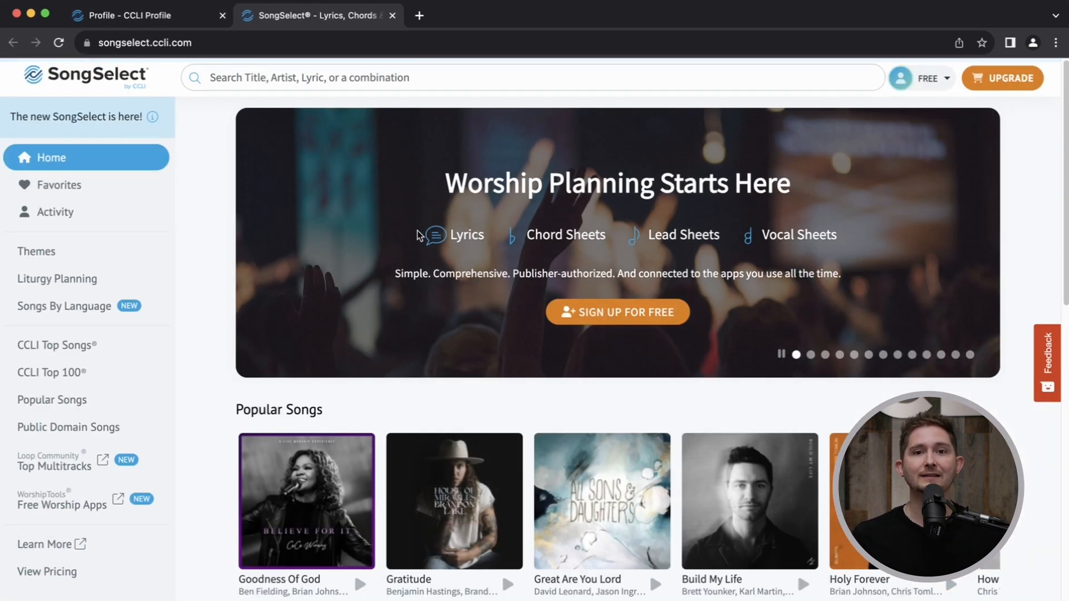
scroll("down", 3)
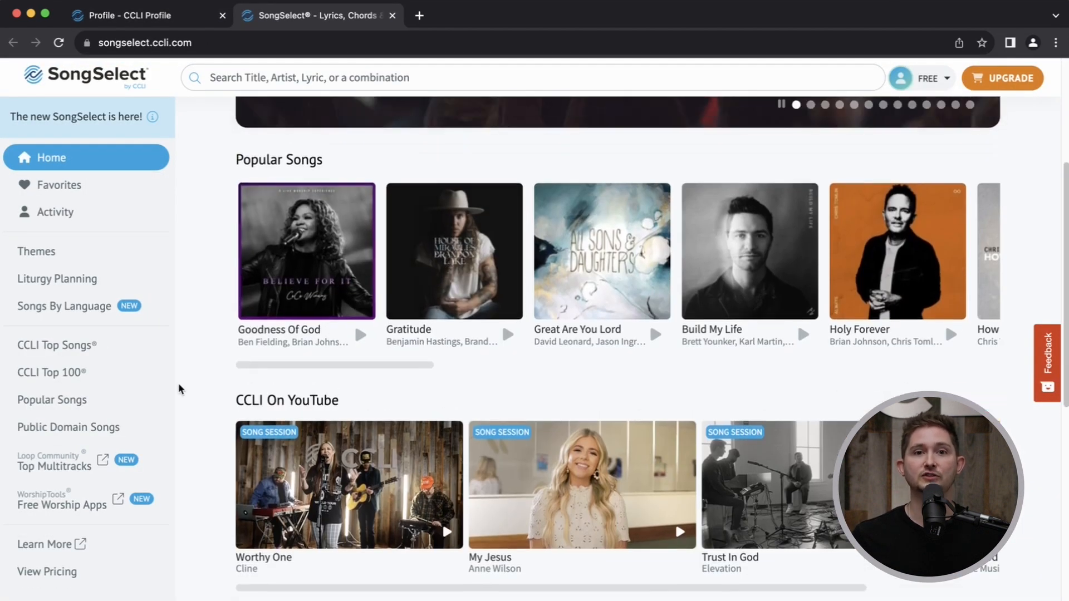
left_click(68, 427)
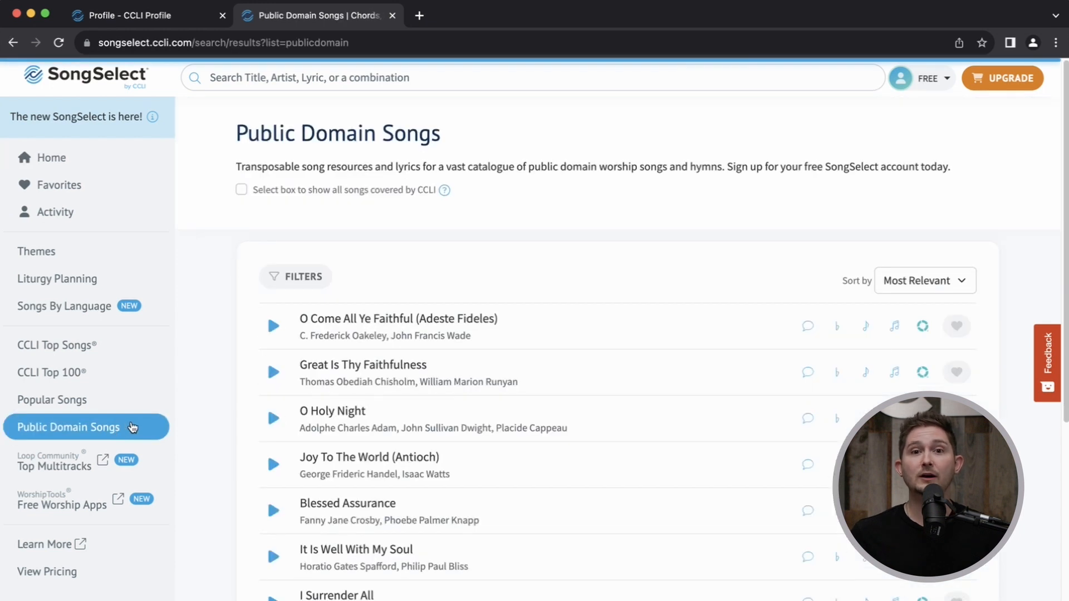
mouse_move(468, 419)
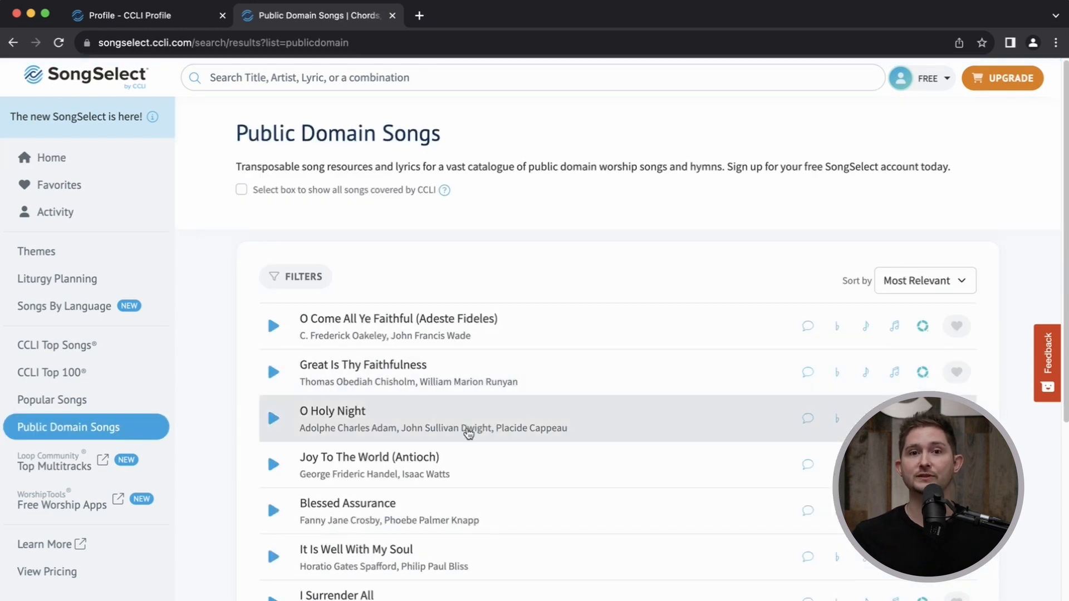
Step: Enter the access code and join the Local Church organization it points to
left_click(144, 15)
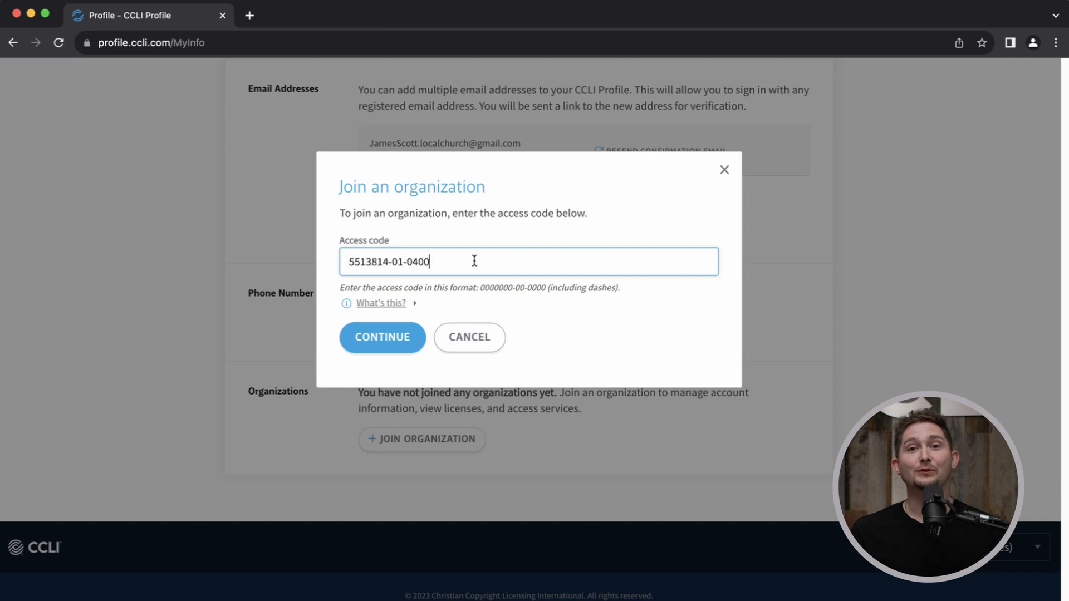
left_click(382, 336)
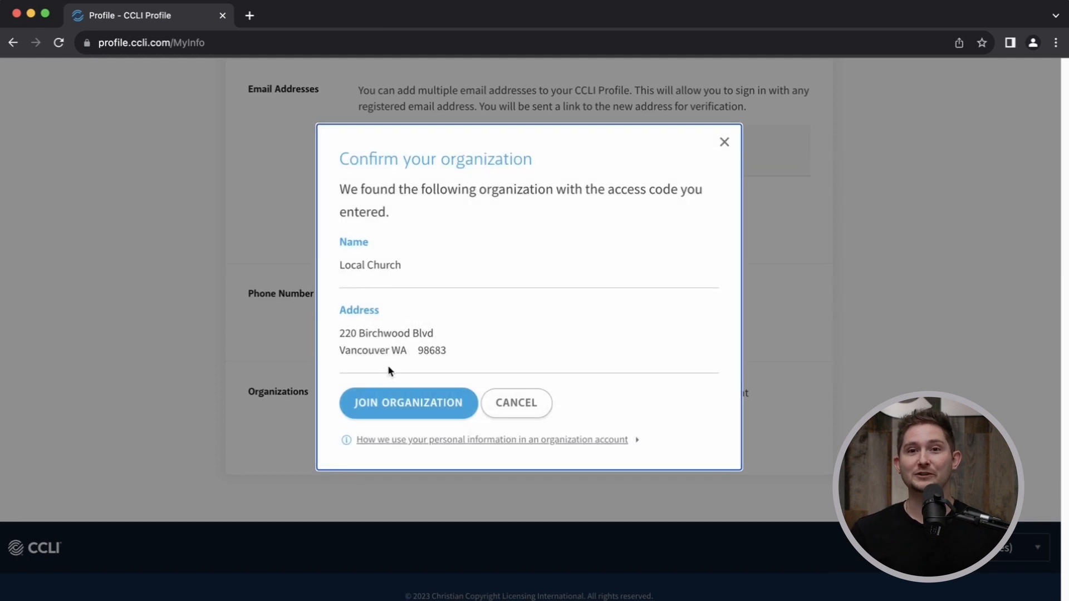
left_click(407, 402)
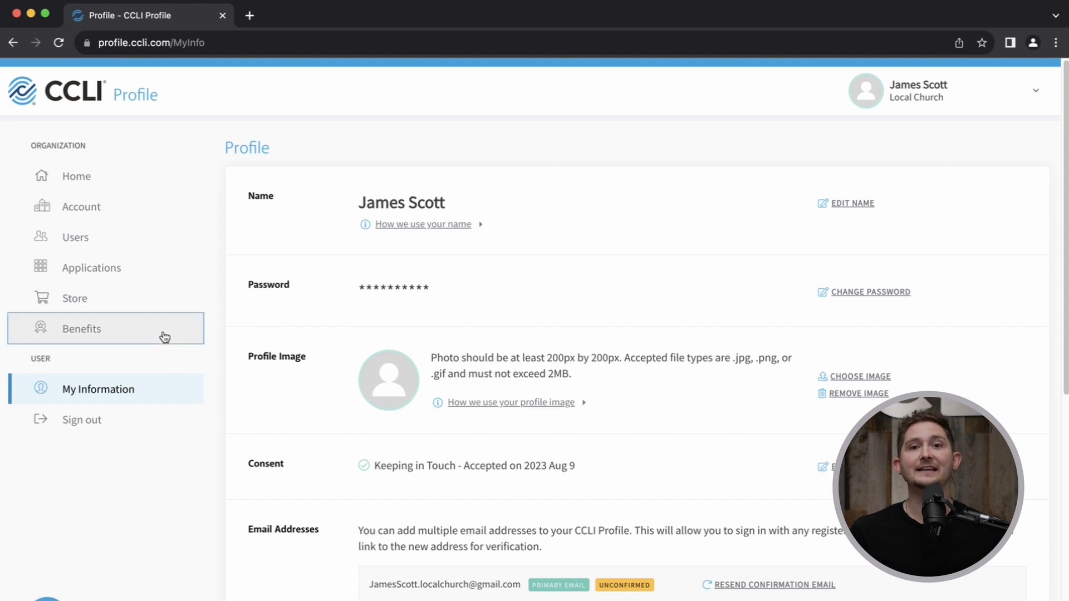
Step: Review the organization's member benefits, then return to the profile Home page
left_click(81, 329)
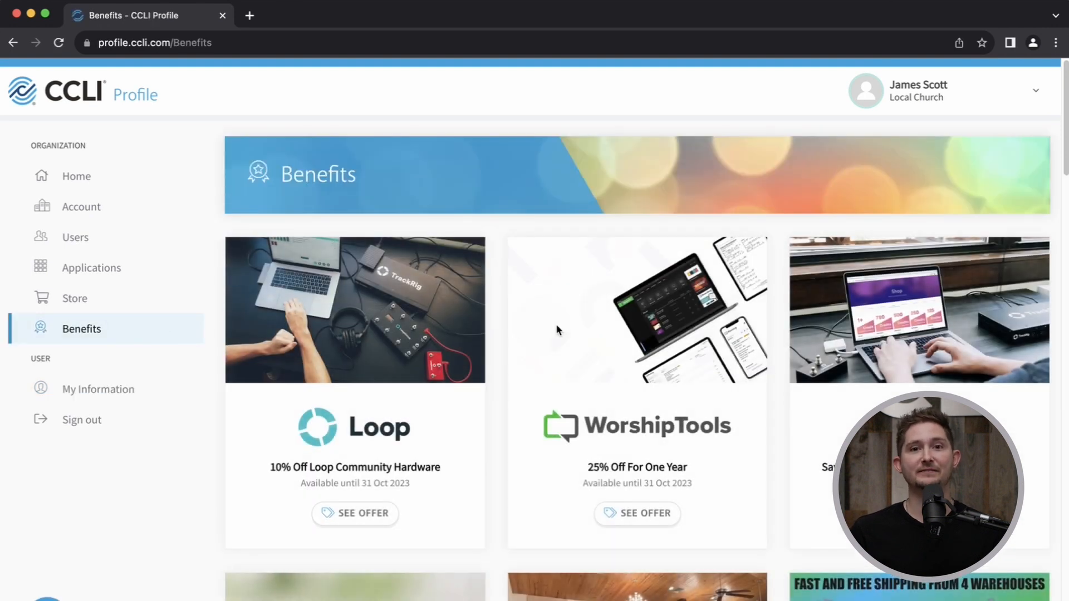
mouse_move(421, 327)
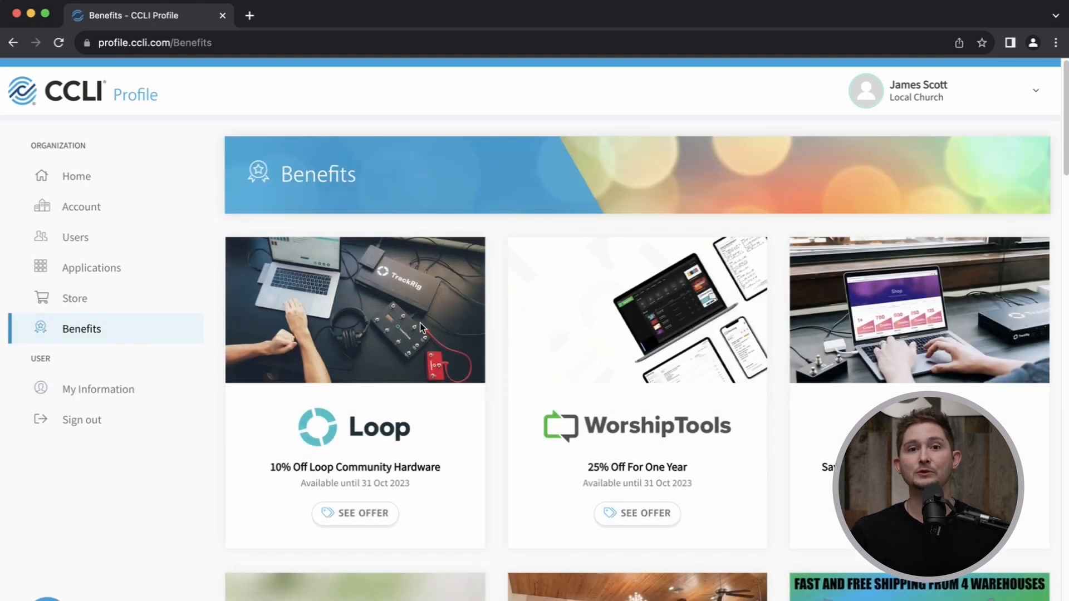
left_click(76, 176)
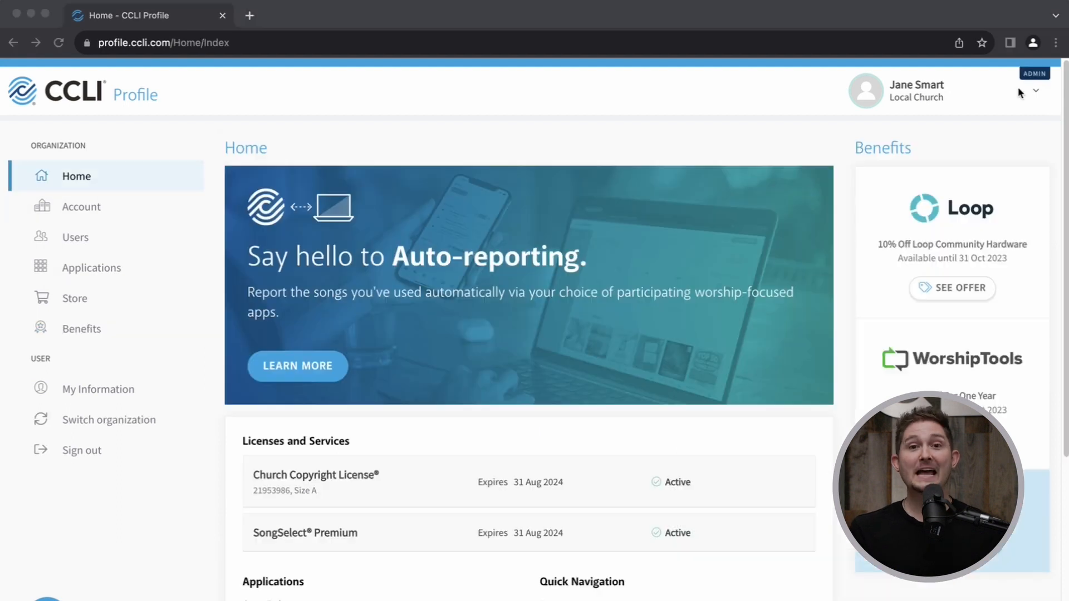
mouse_move(534, 187)
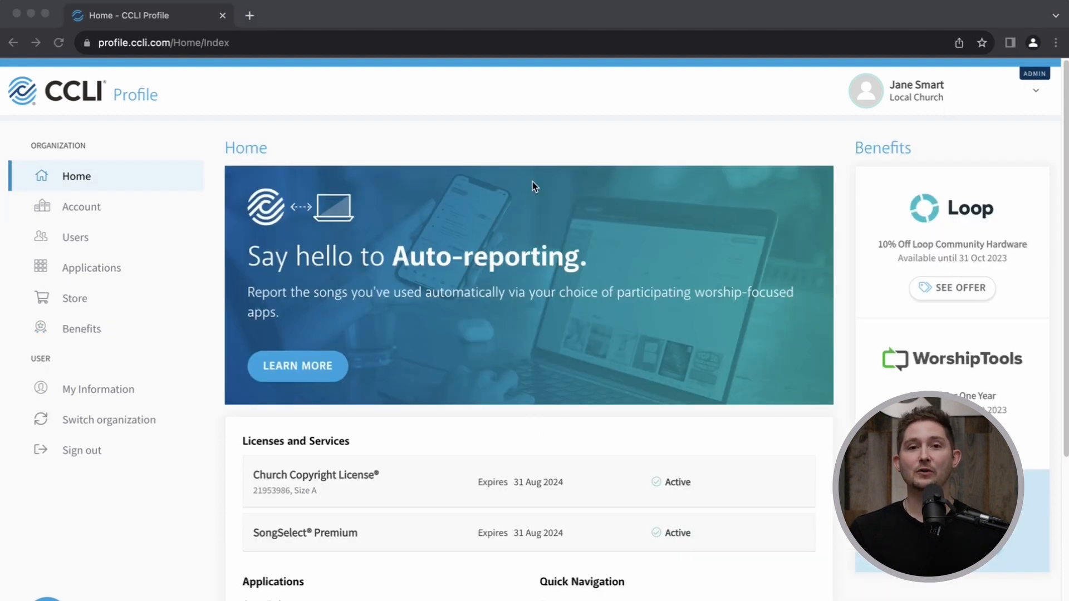
mouse_move(80, 208)
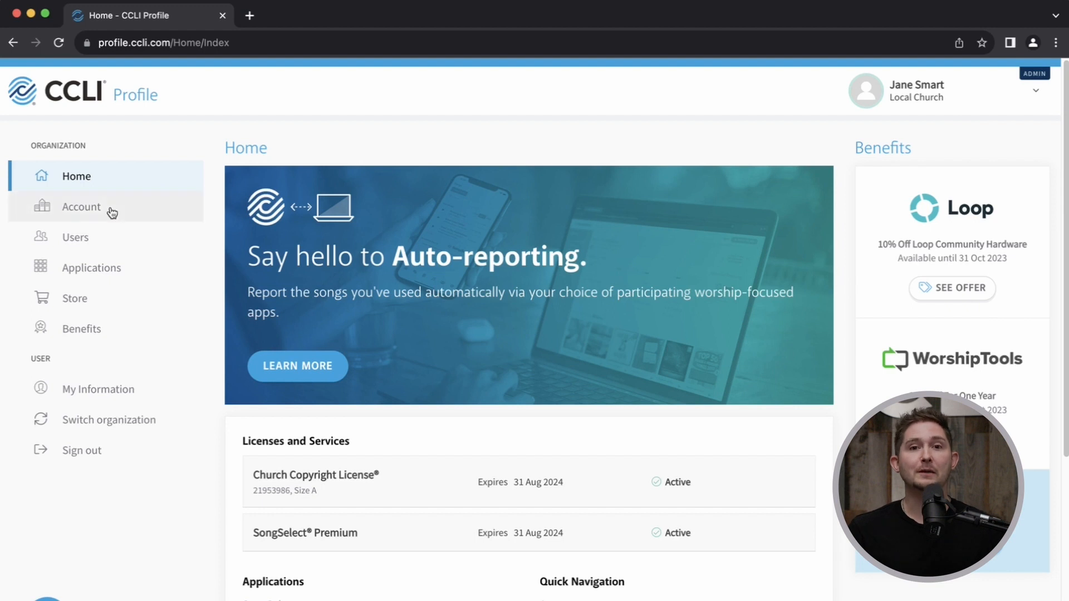
Step: Review the organization's Account details, Users list and Applications pages in turn
left_click(80, 207)
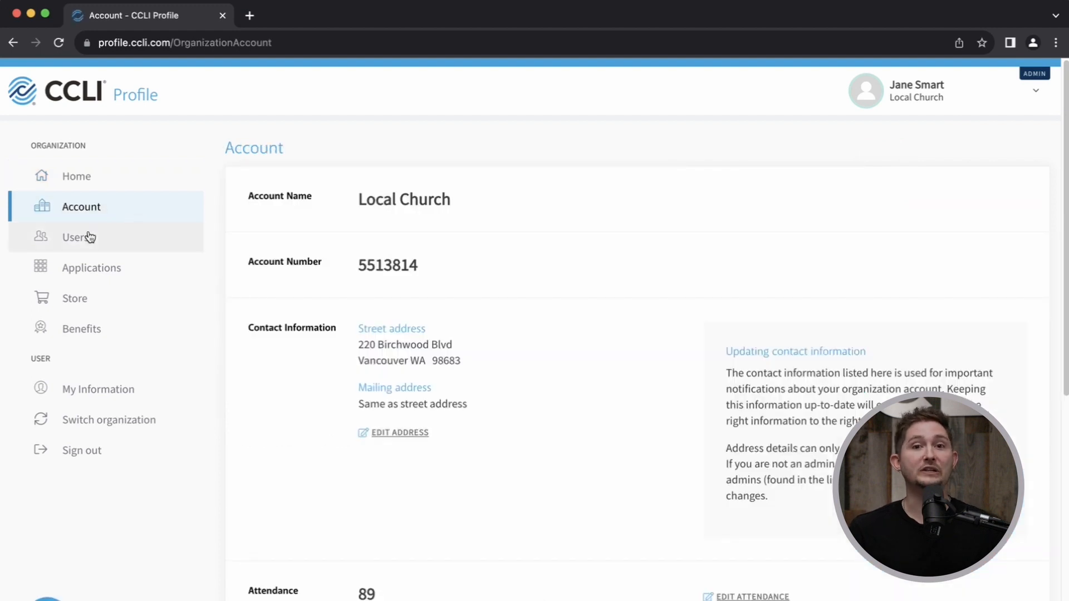
left_click(78, 236)
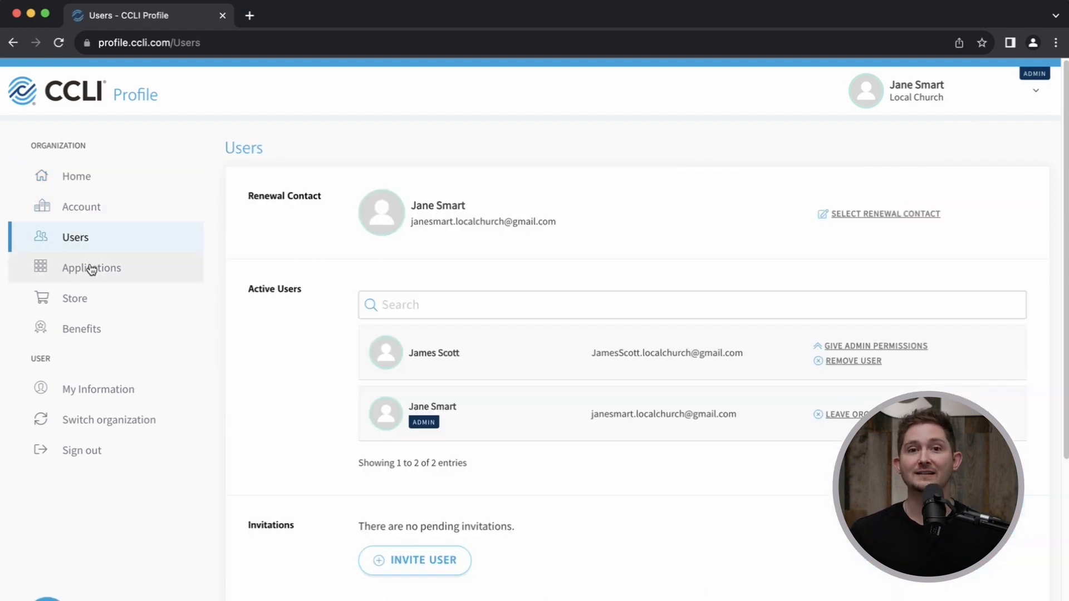
left_click(91, 267)
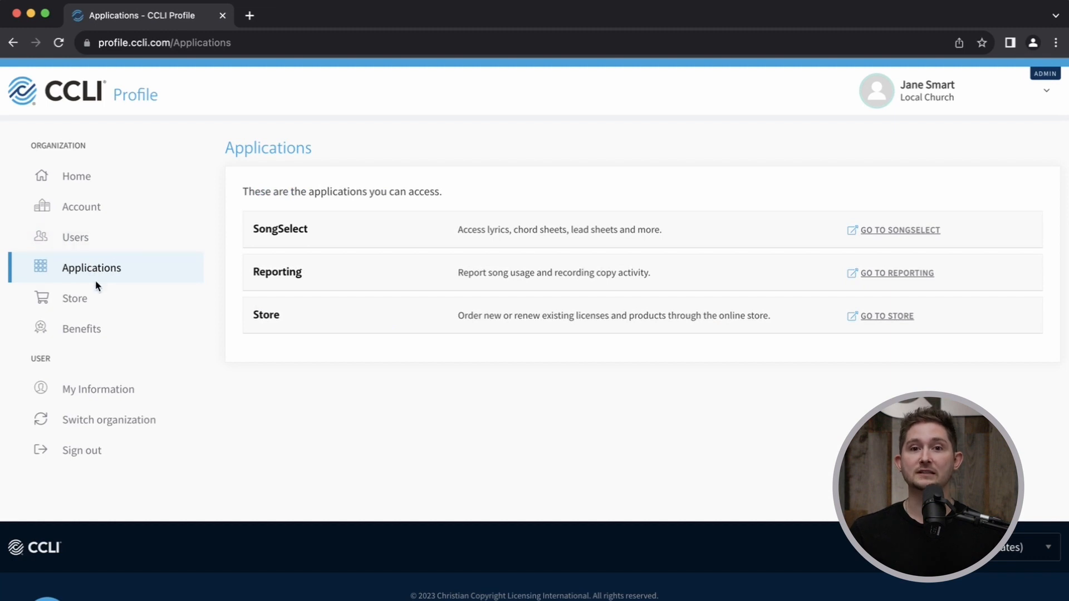
left_click(887, 315)
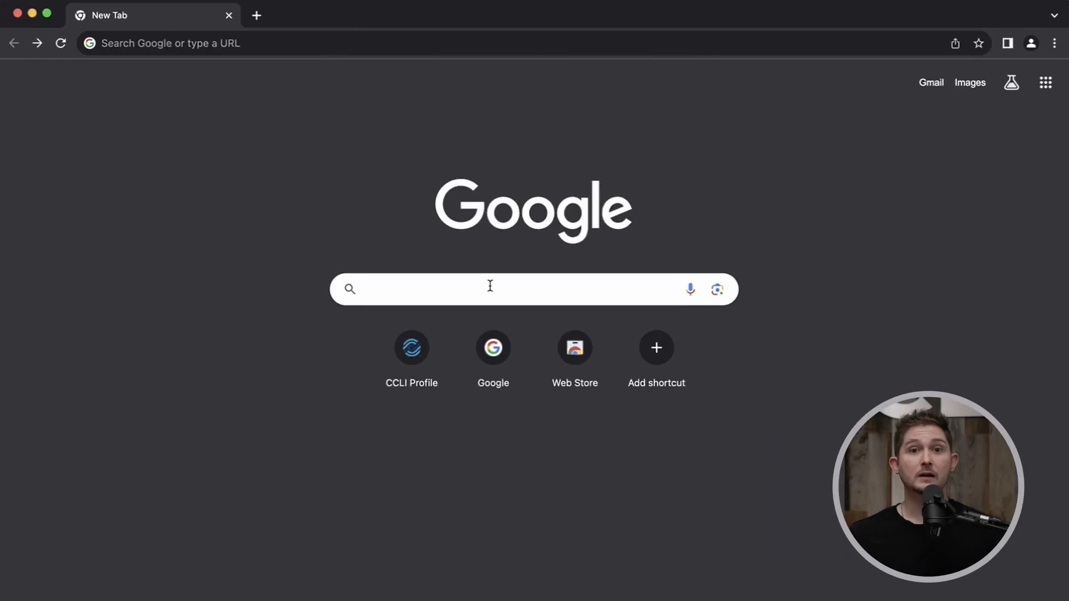
Step: Go to profile.ccli.com, start creating a profile and begin the email 'cott.localchurch@'
type("profil")
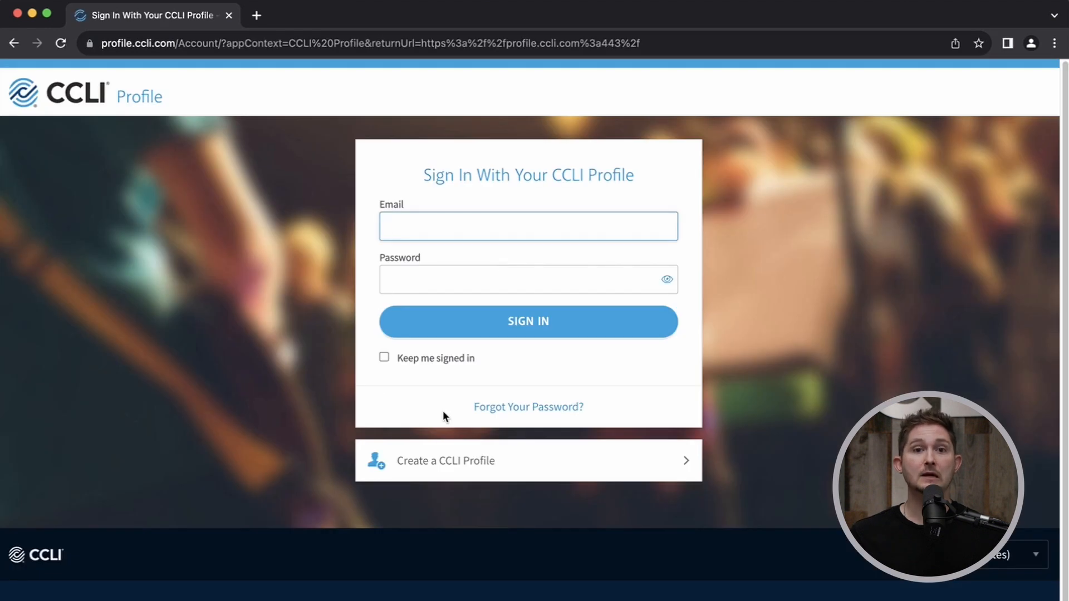
mouse_move(467, 465)
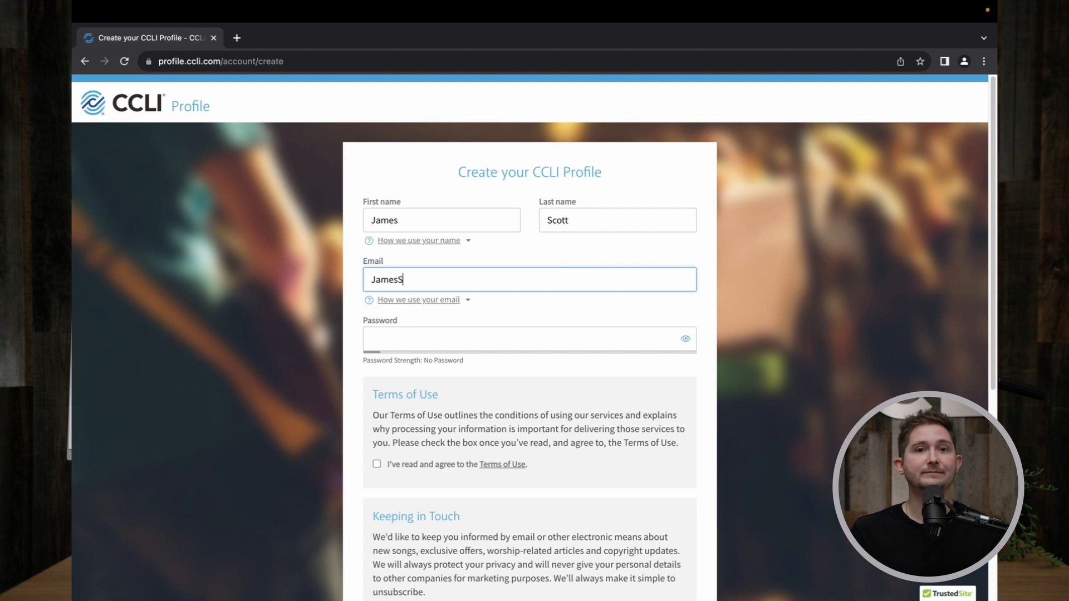
type("cott.localchurch@")
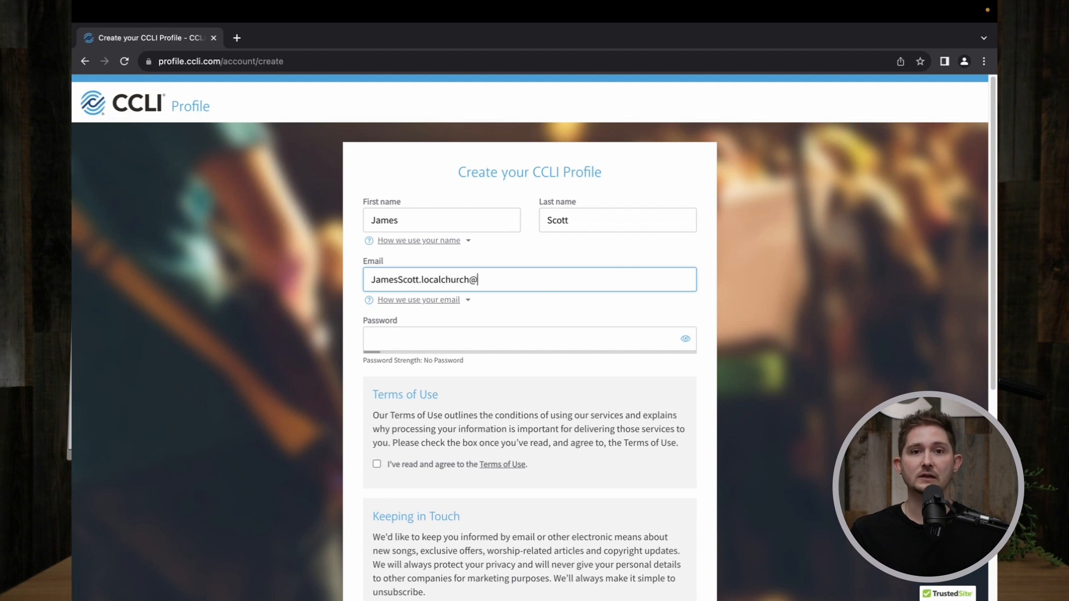